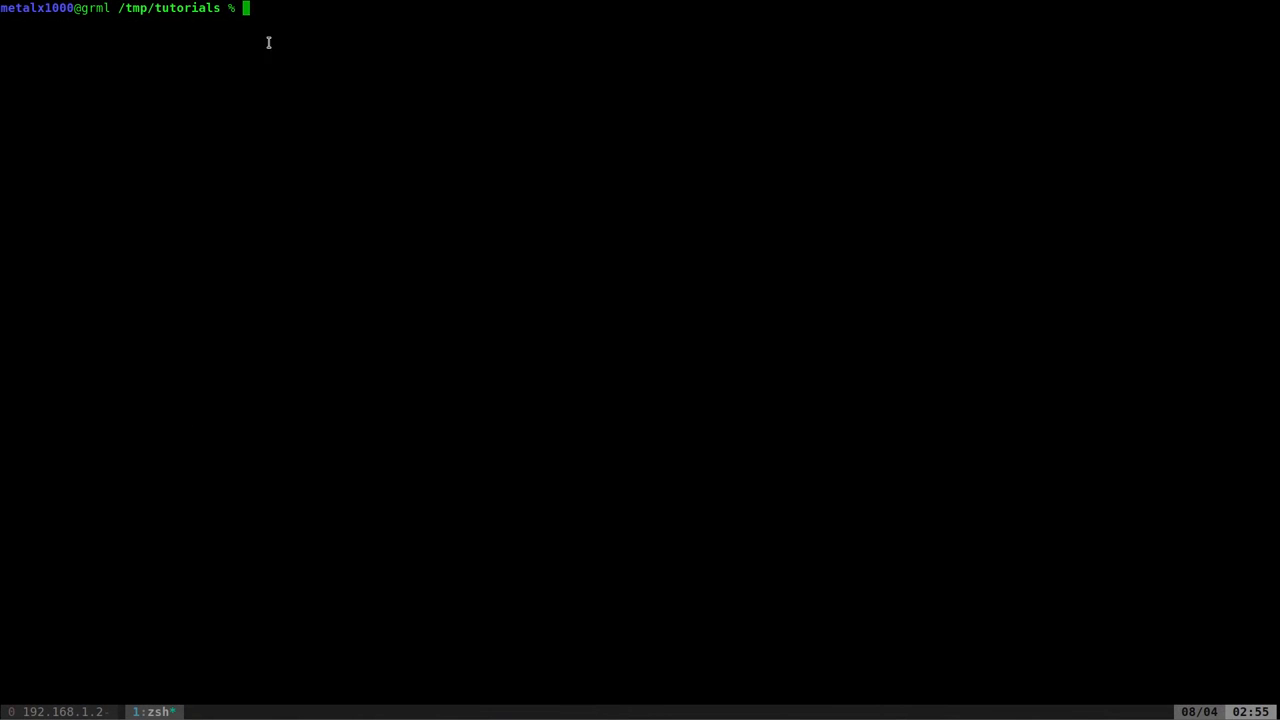
mouse_move(401, 110)
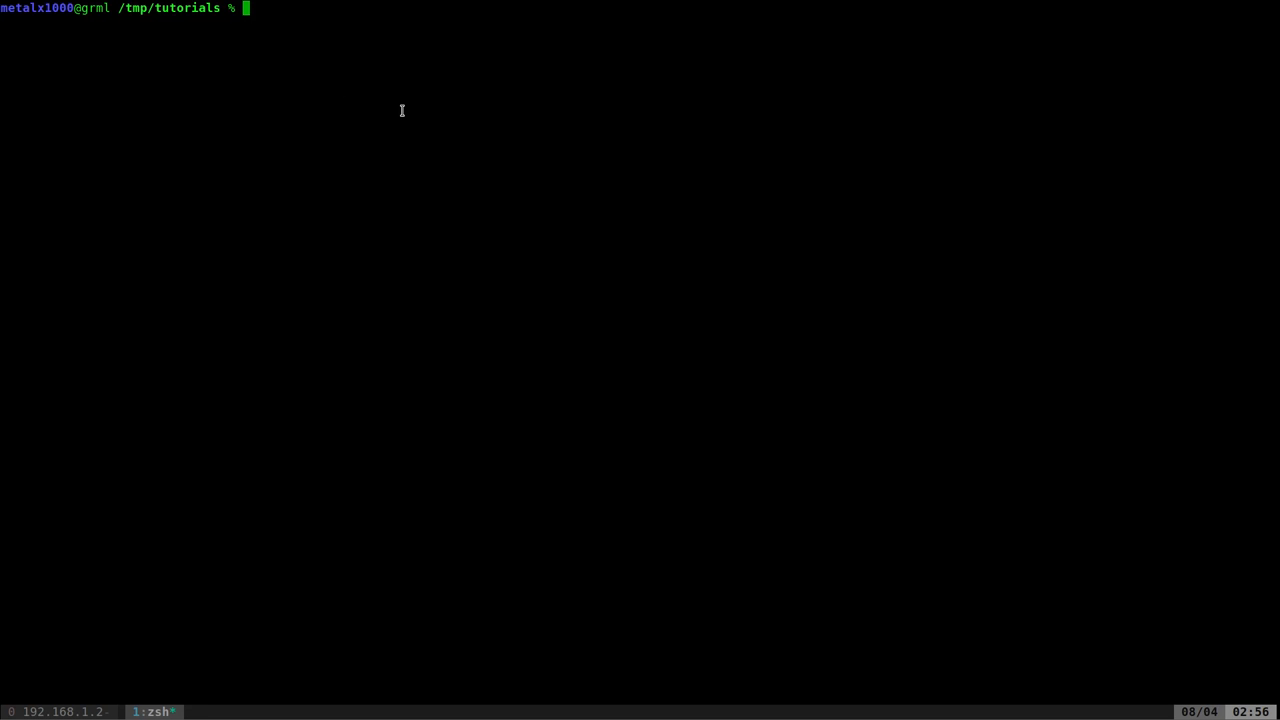
Enter 'curl wttr.in/~' at the prompt to begin a location-search weather query.
type("curl wttr.in/~")
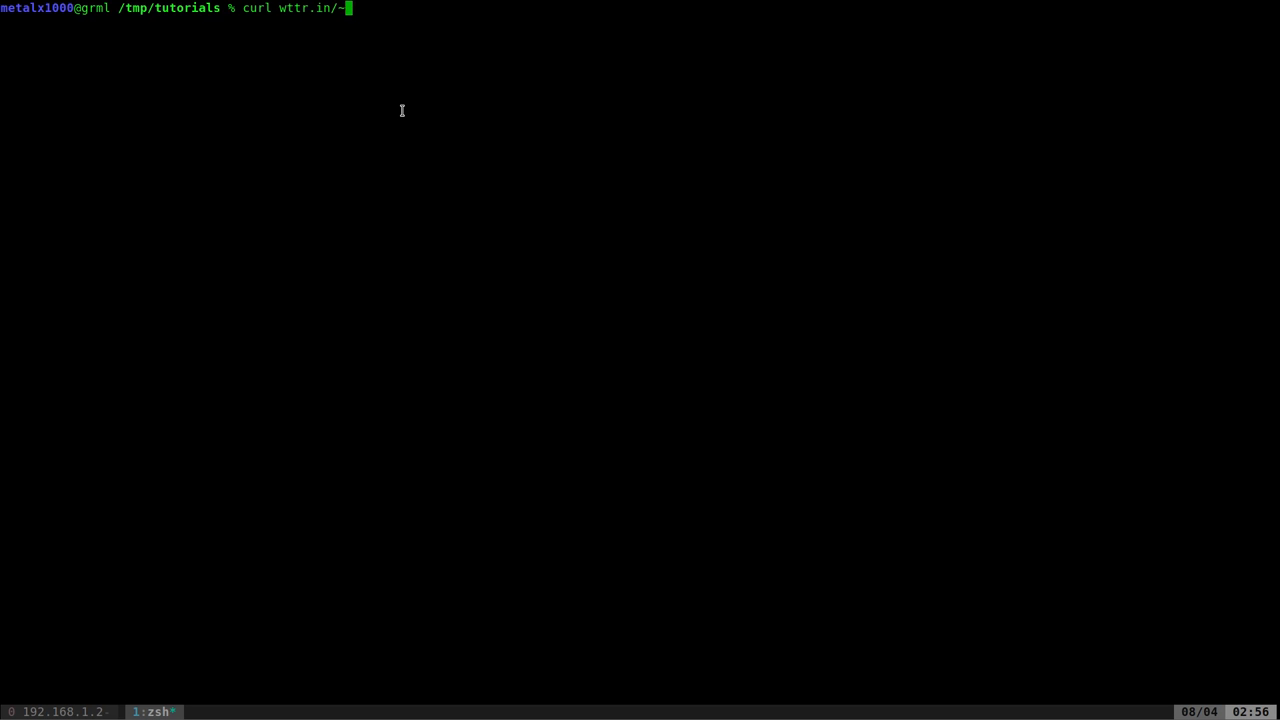
Discard the partial command, clear the Naples forecast, and start a 'curl wttr.in/NEw+York' query.
key("BackSpace")
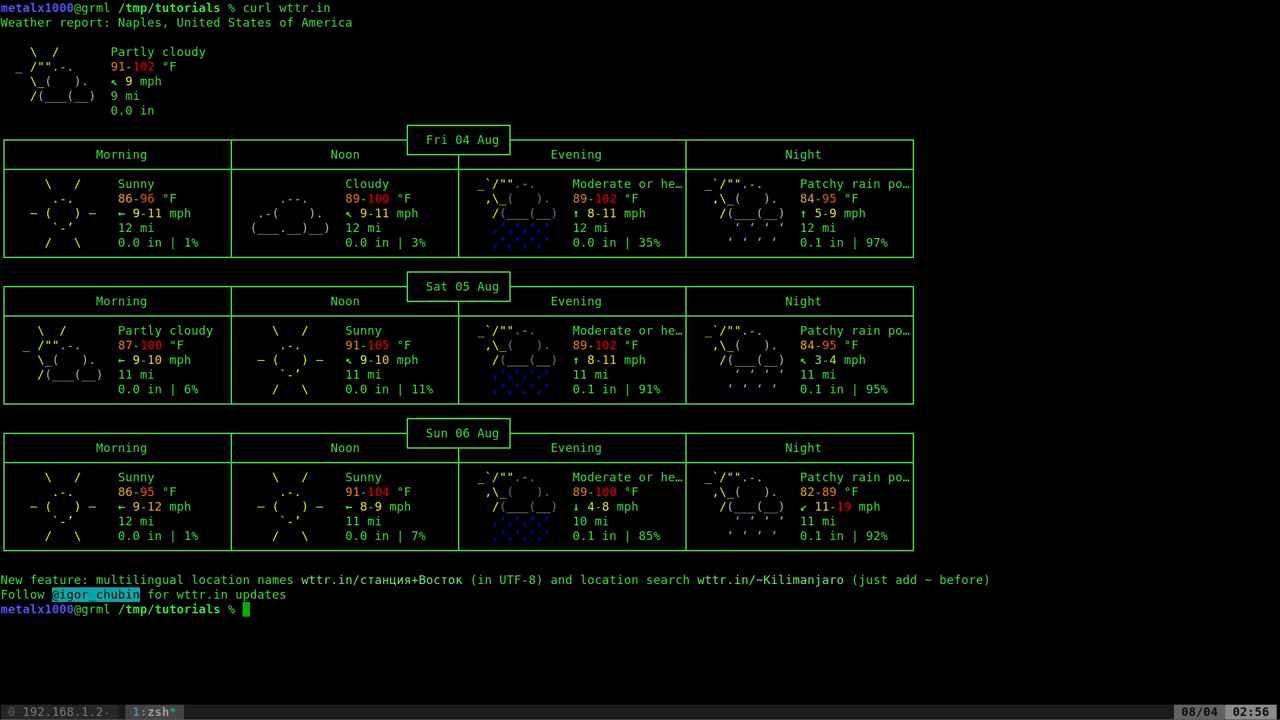
key("ctrl+l")
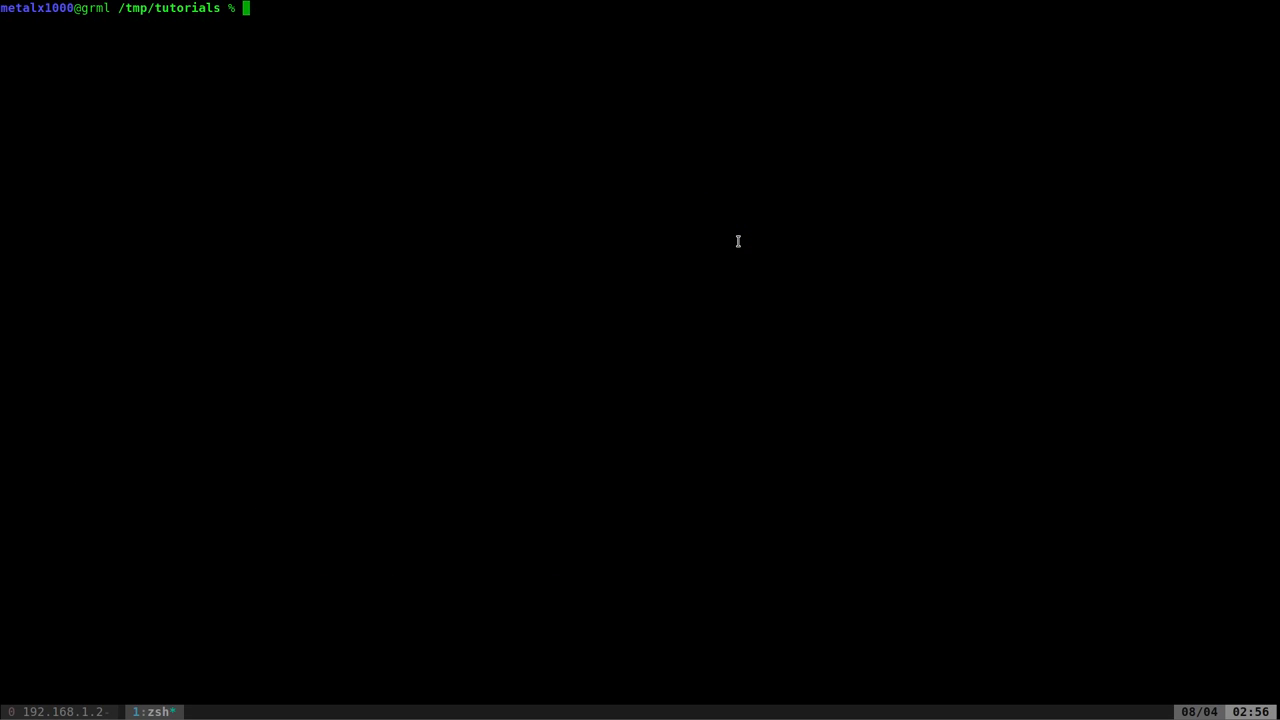
type("curl wttr.in")
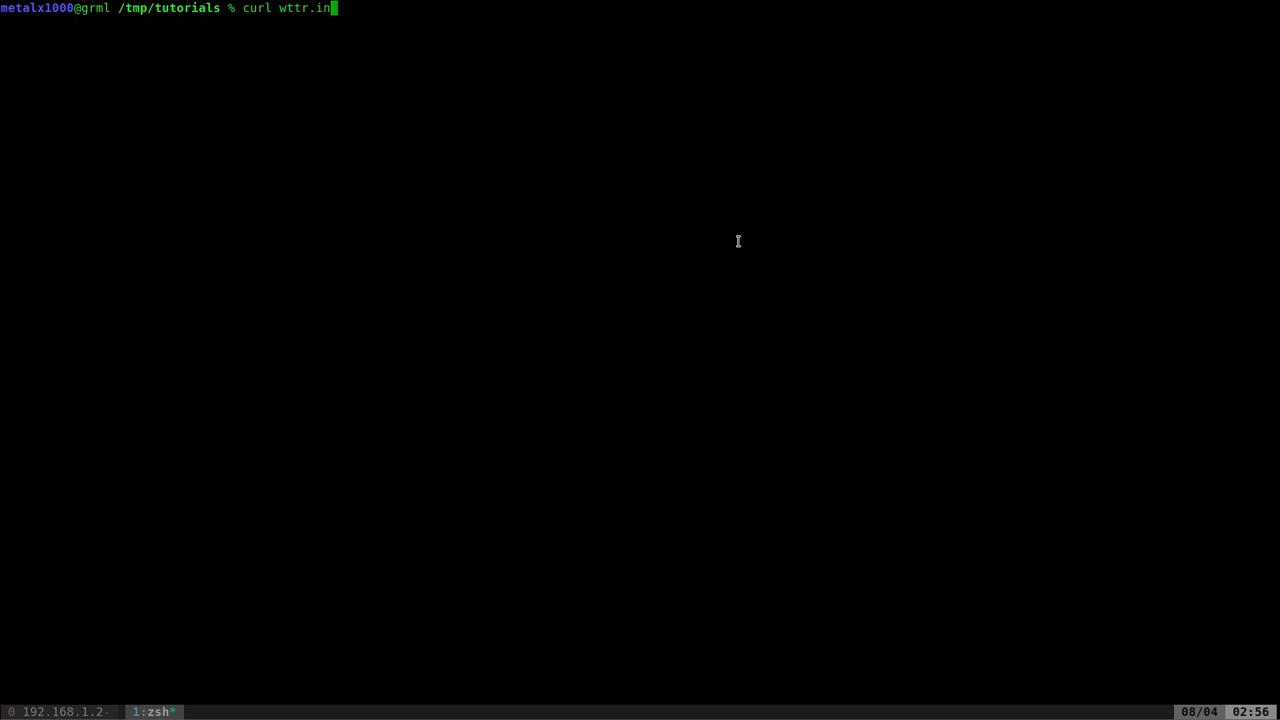
type("/")
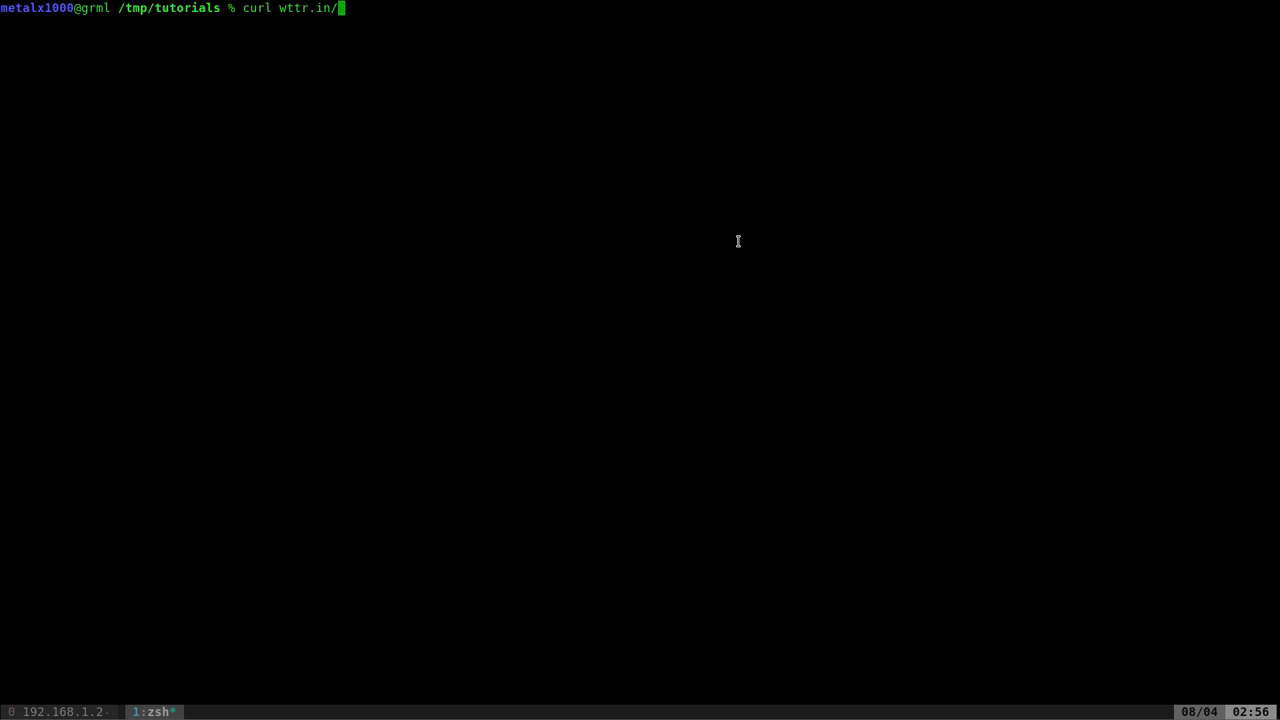
type("NEw+York")
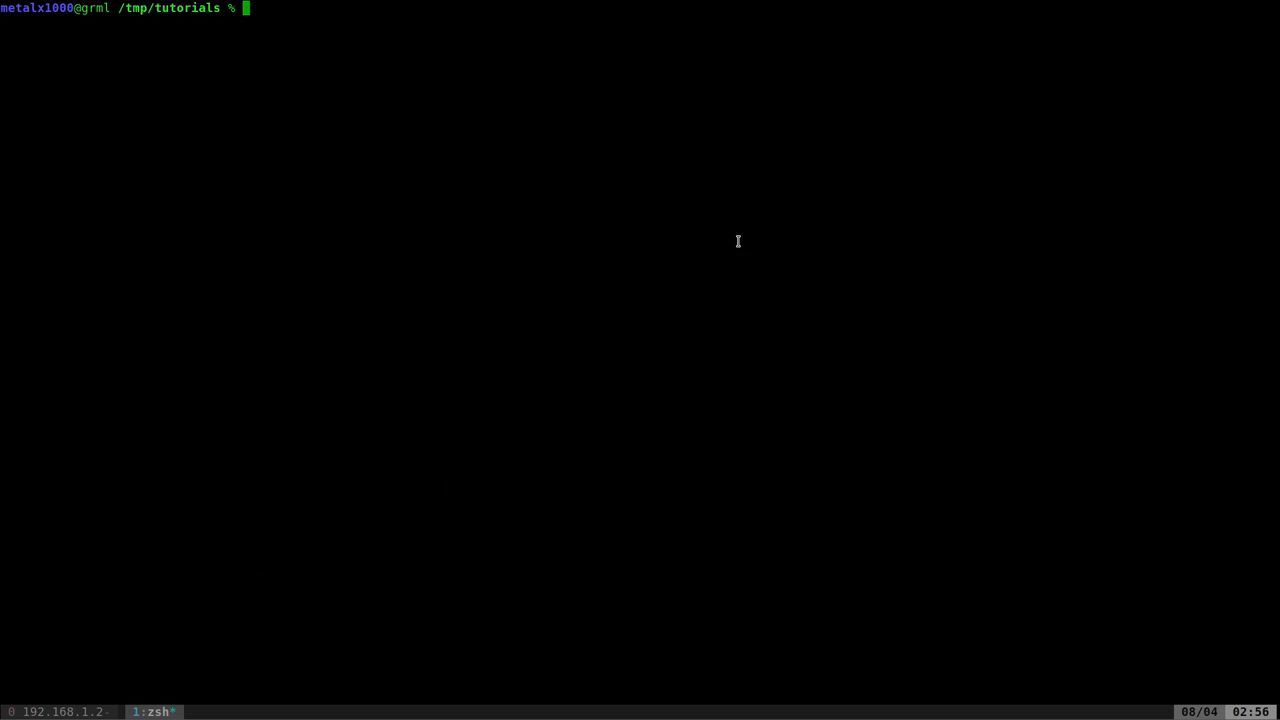
Enter 'curl wttr.in/M' to begin the Moon phase request.
type("curl wttr.in/")
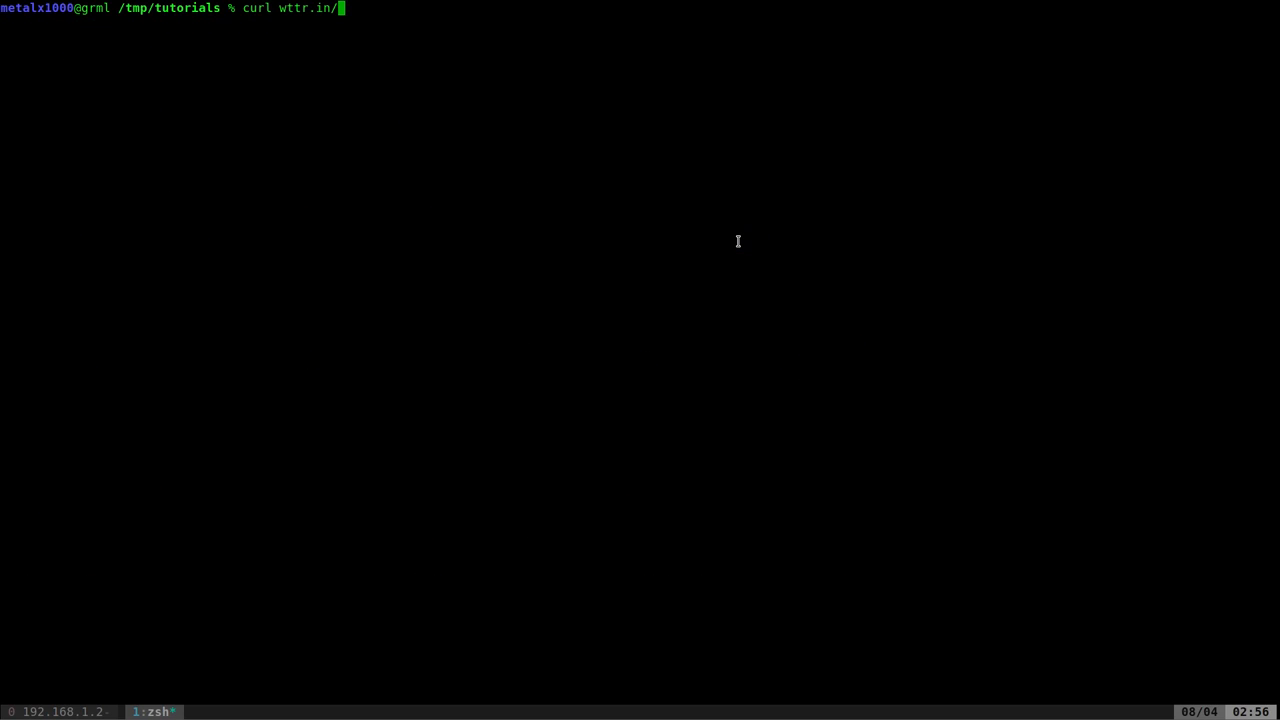
type("Moon")
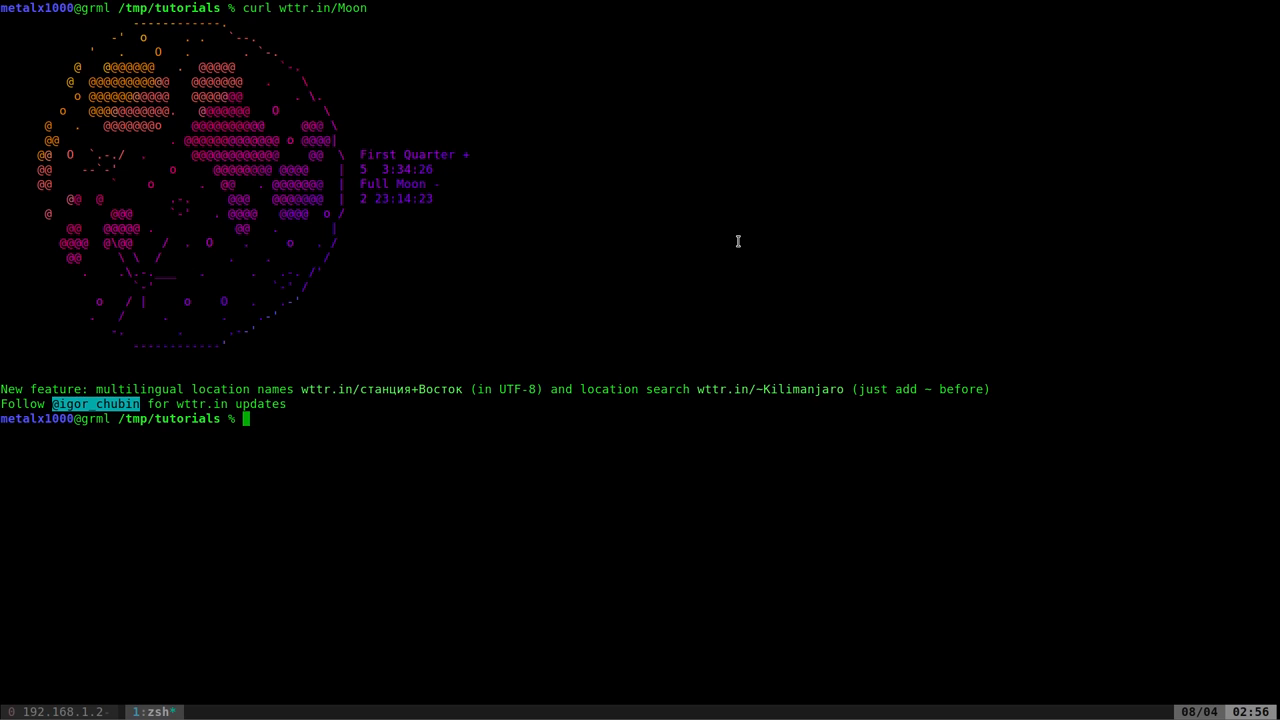
mouse_move(372, 164)
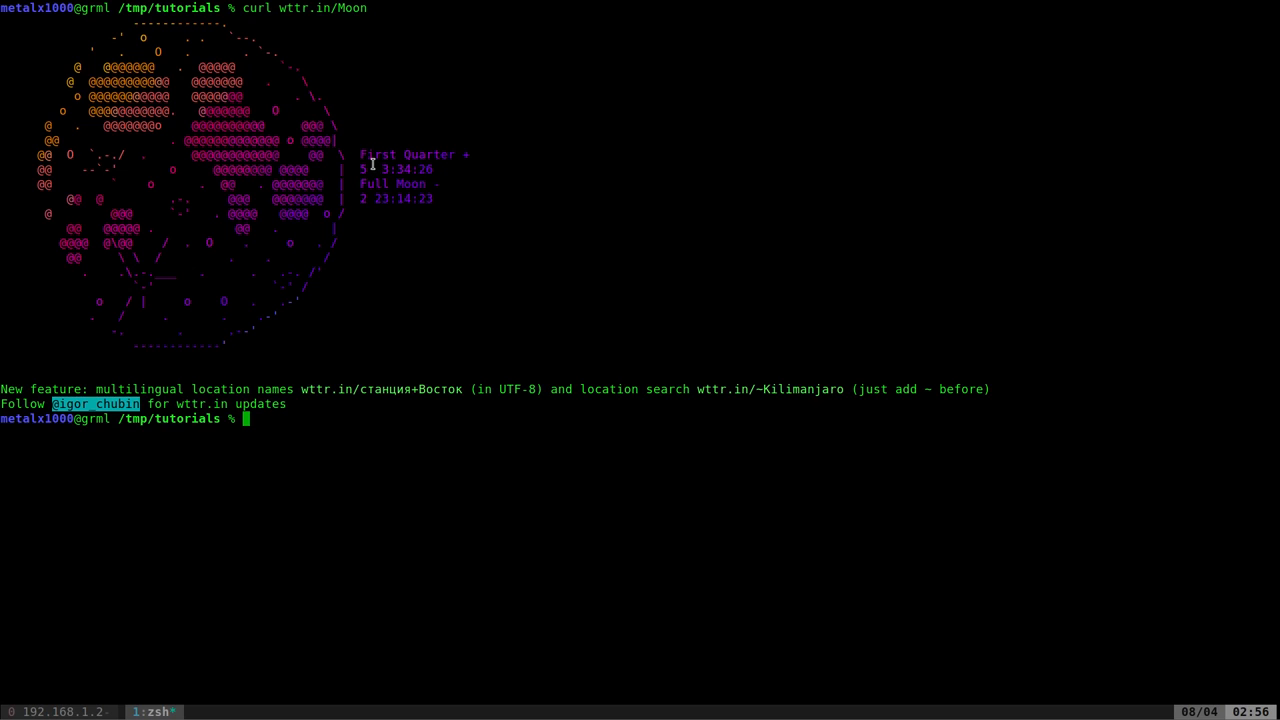
mouse_move(428, 236)
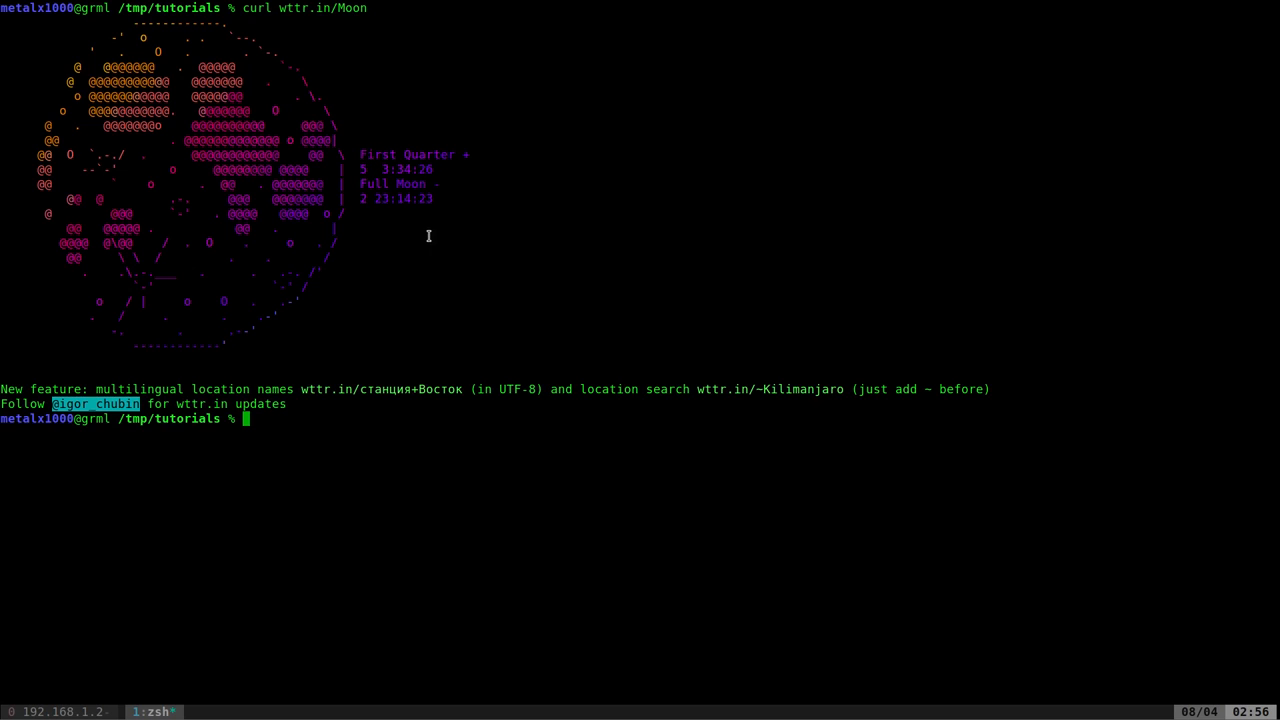
mouse_move(400, 248)
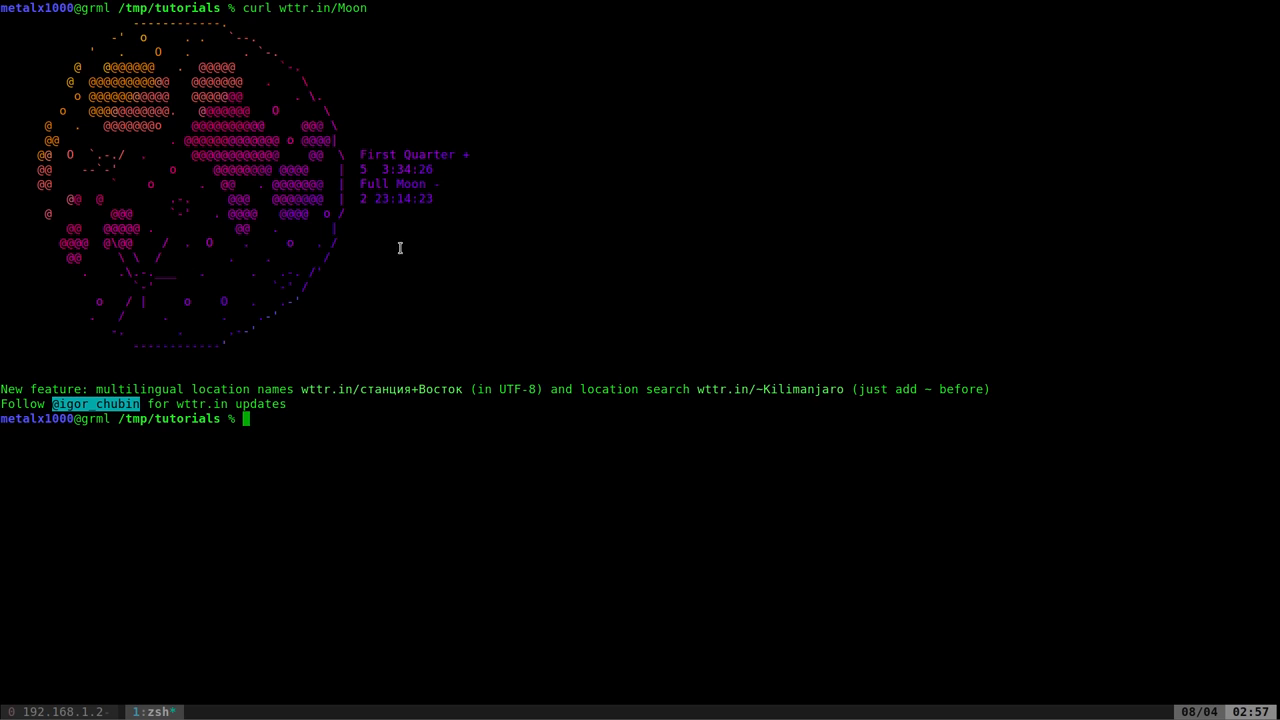
mouse_move(624, 292)
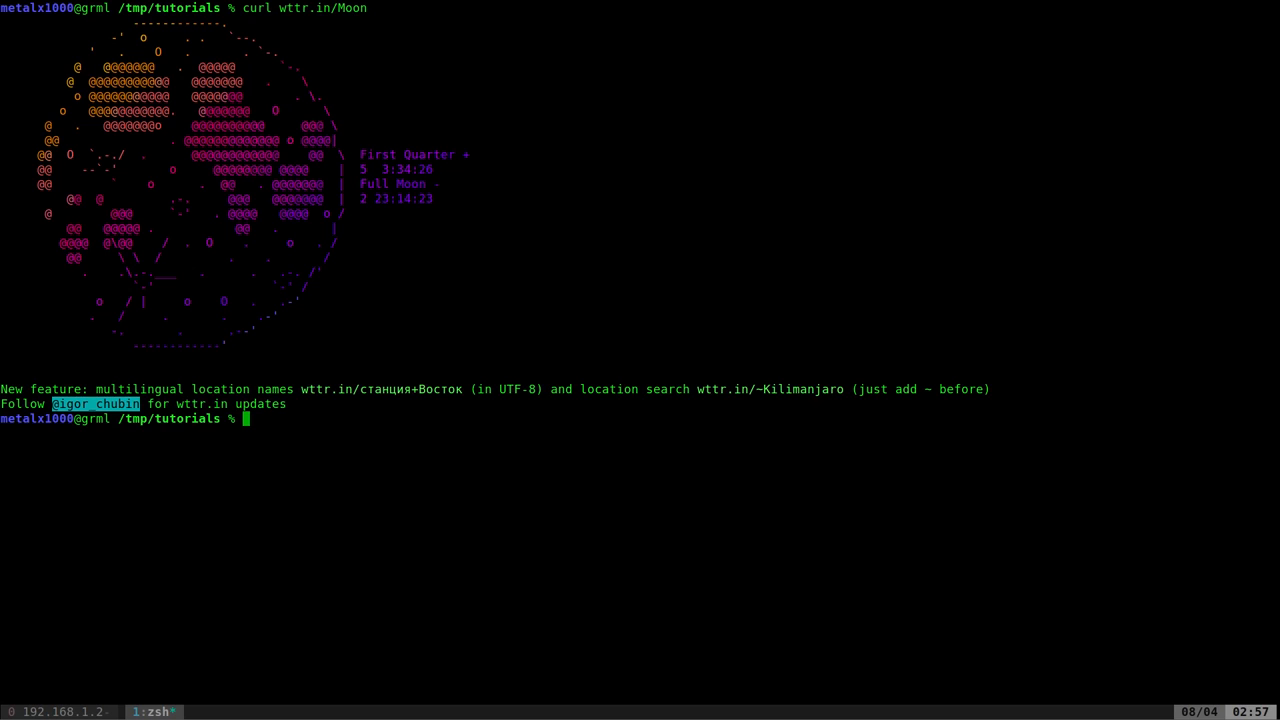
mouse_move(639, 268)
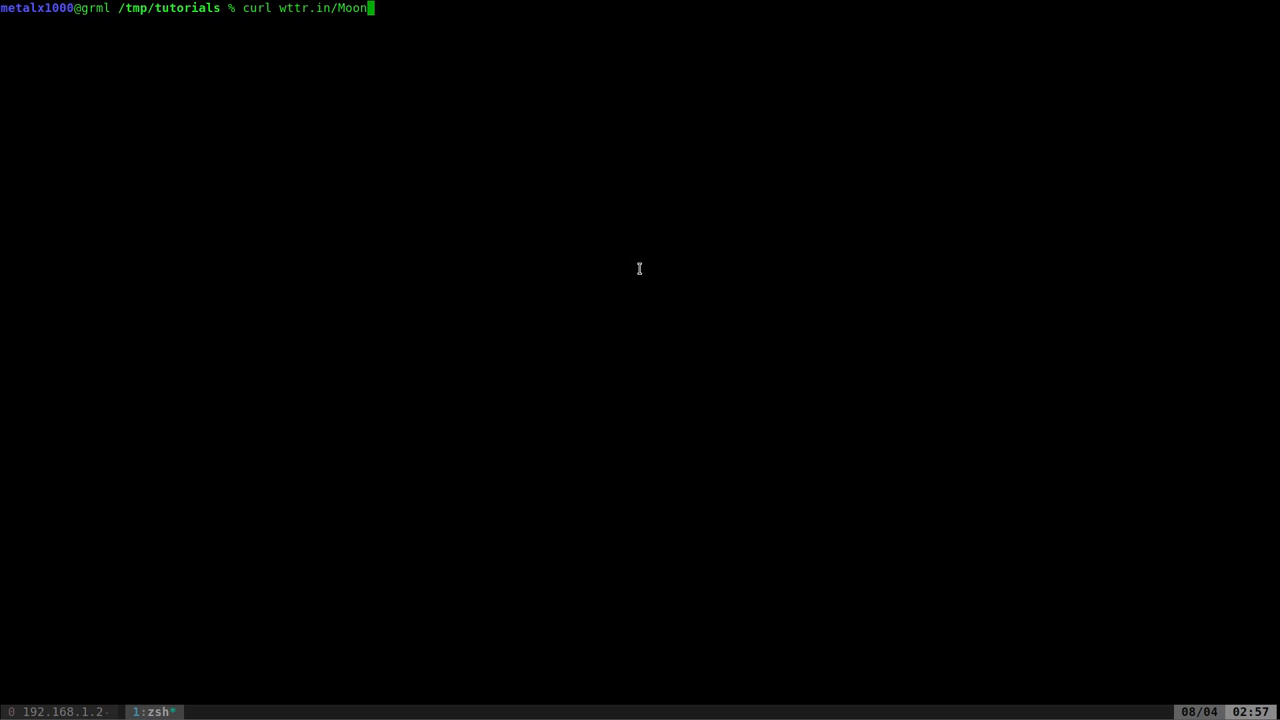
type("@")
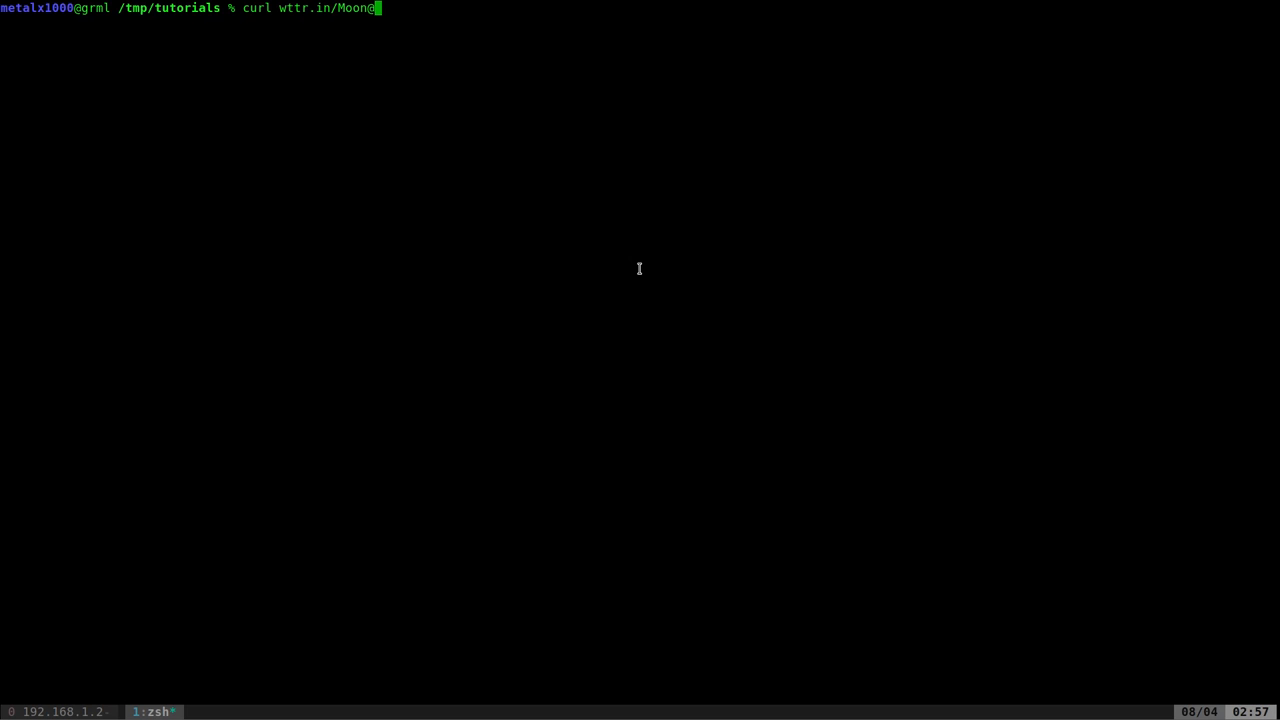
type("20")
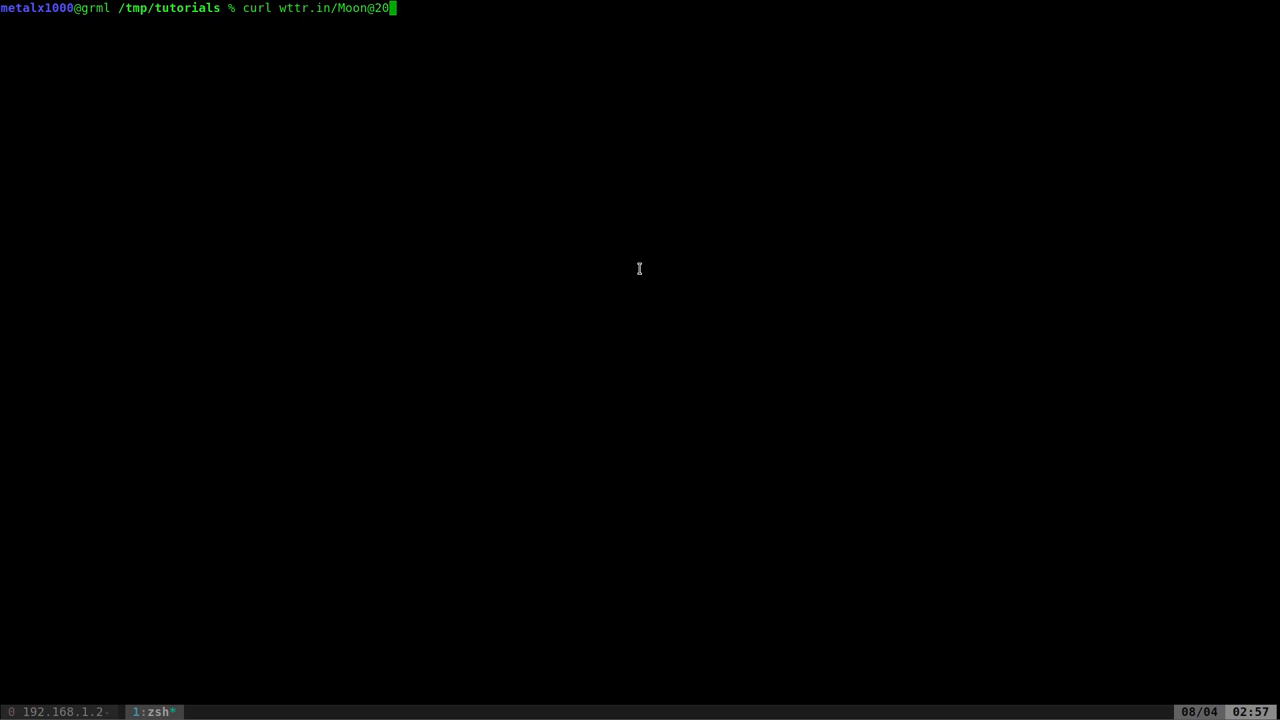
type("18-")
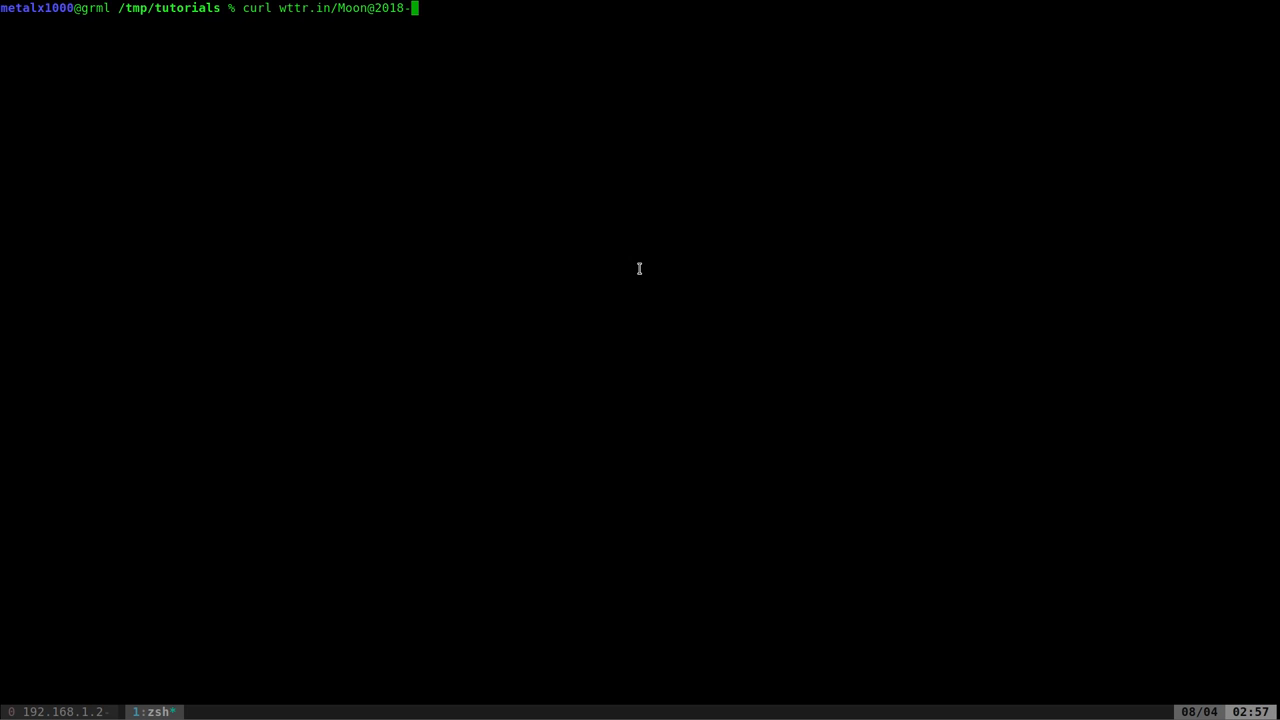
type("01")
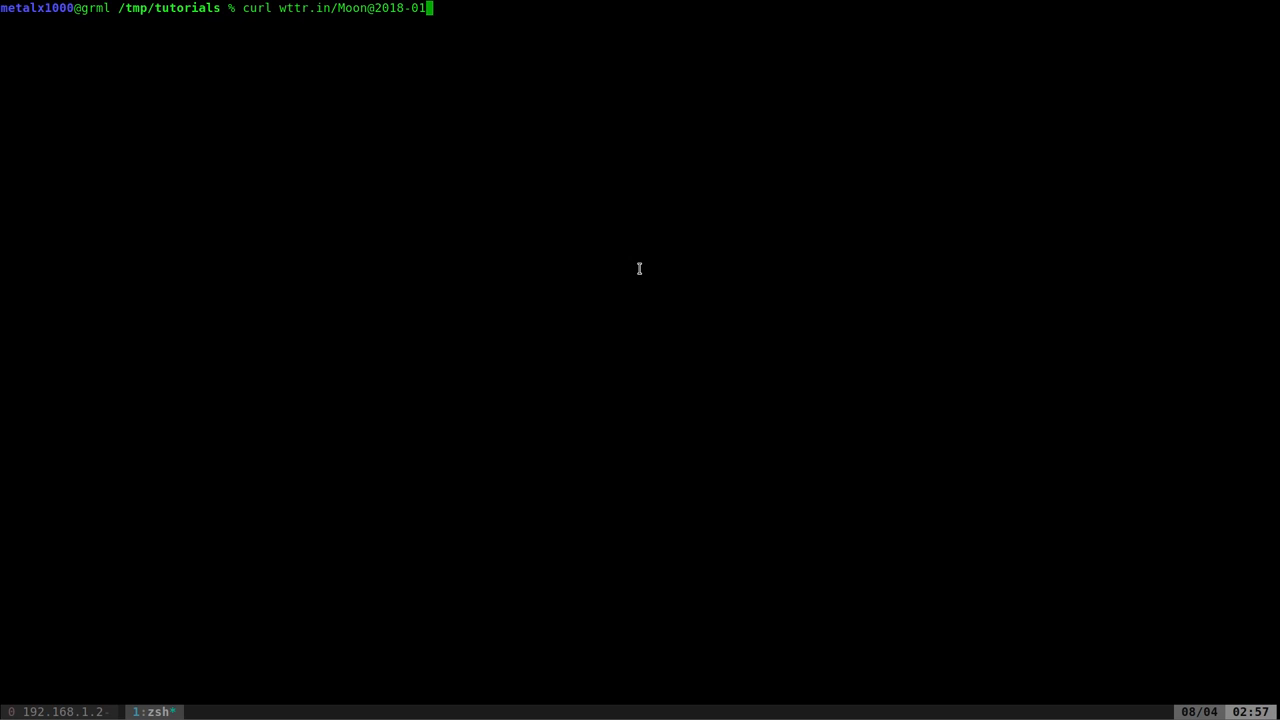
type("-09")
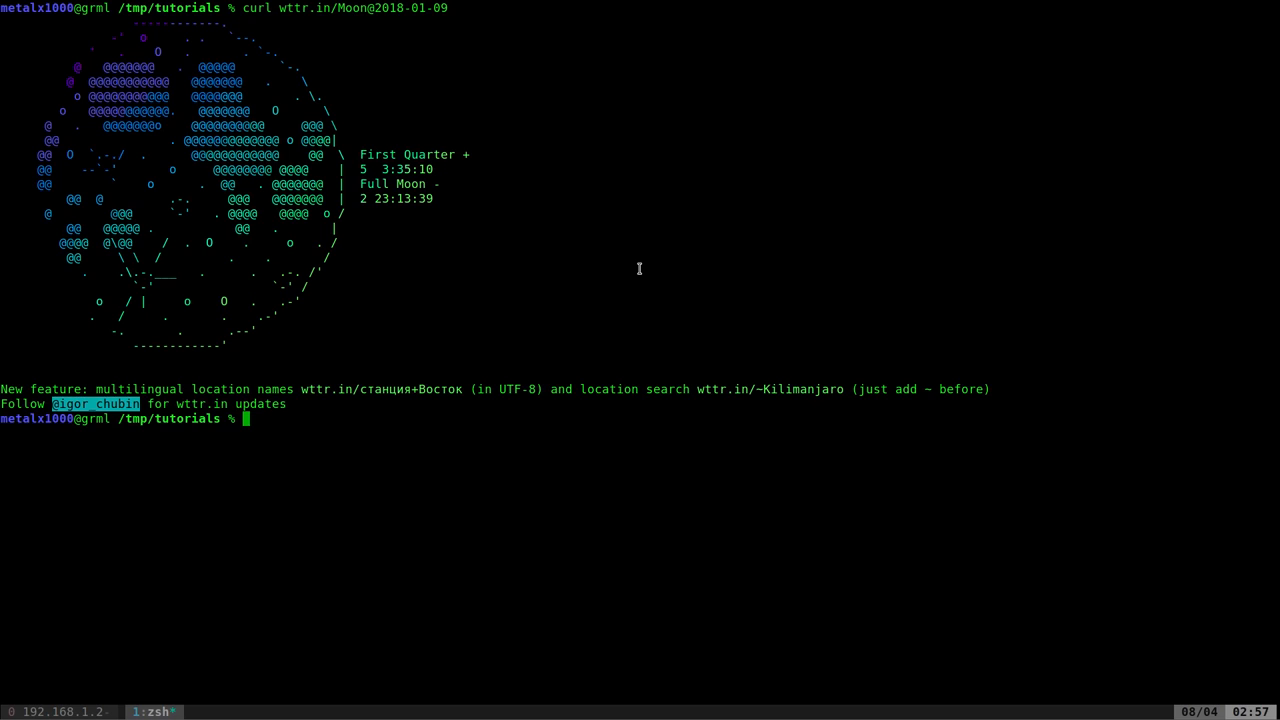
mouse_move(639, 268)
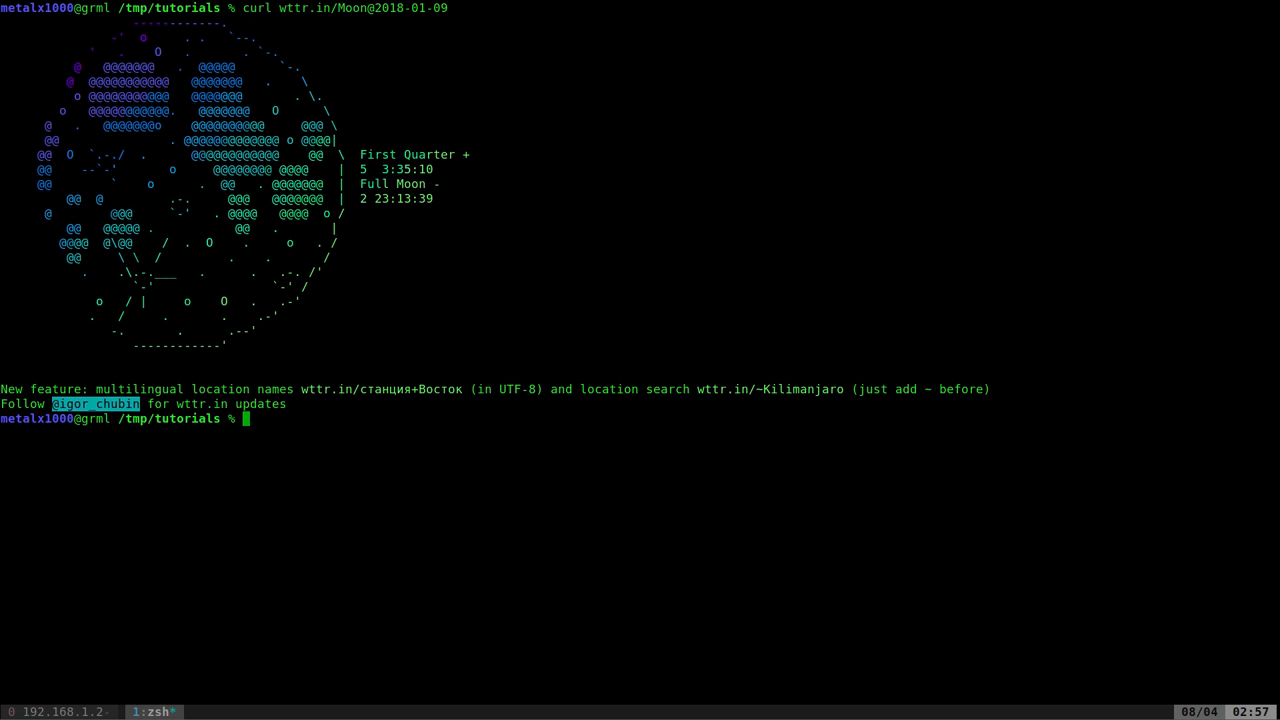